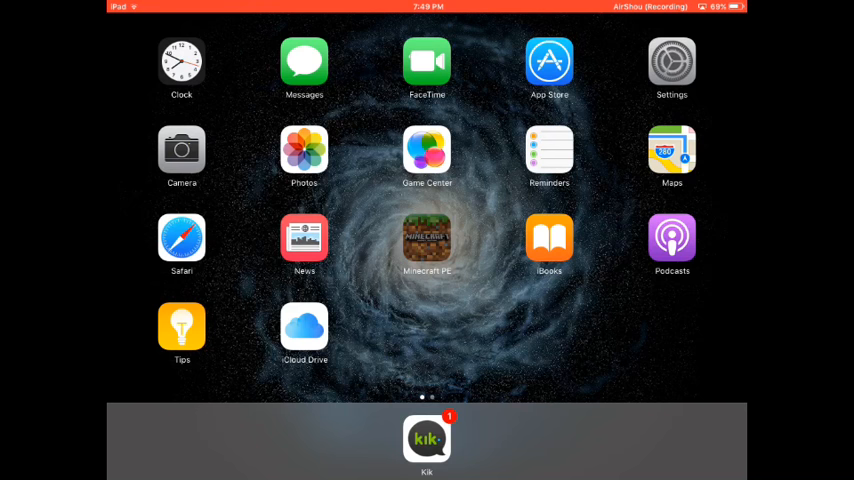
Launch Minecraft PE from its app icon on the iPad home screen
{"action": "left_click", "coordinate": [427, 238]}
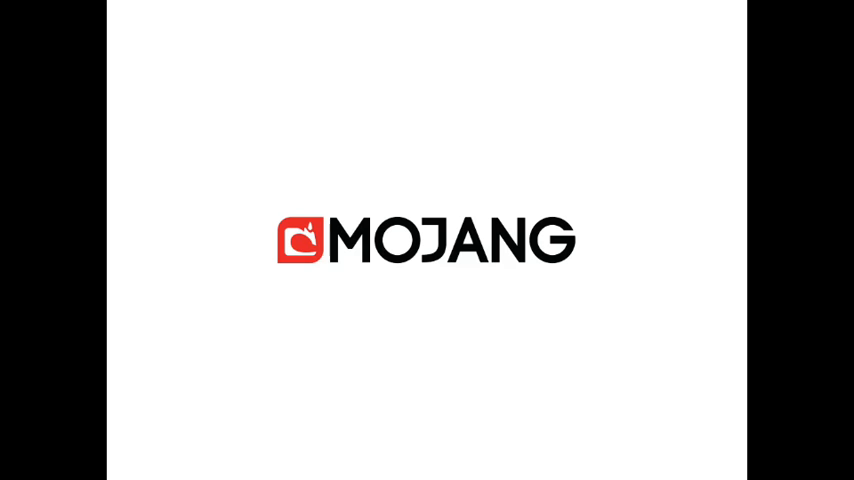